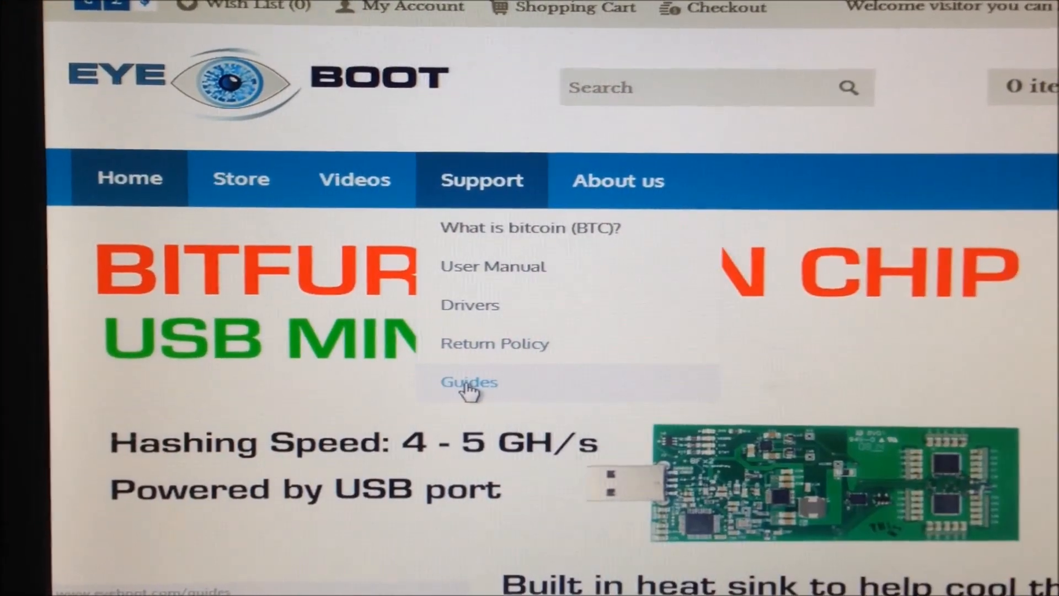
Step: Open Eyeboot's Guides page and the Rockminer R-Box cgminer setup guide
{"action": "left_click", "coordinate": [468, 382]}
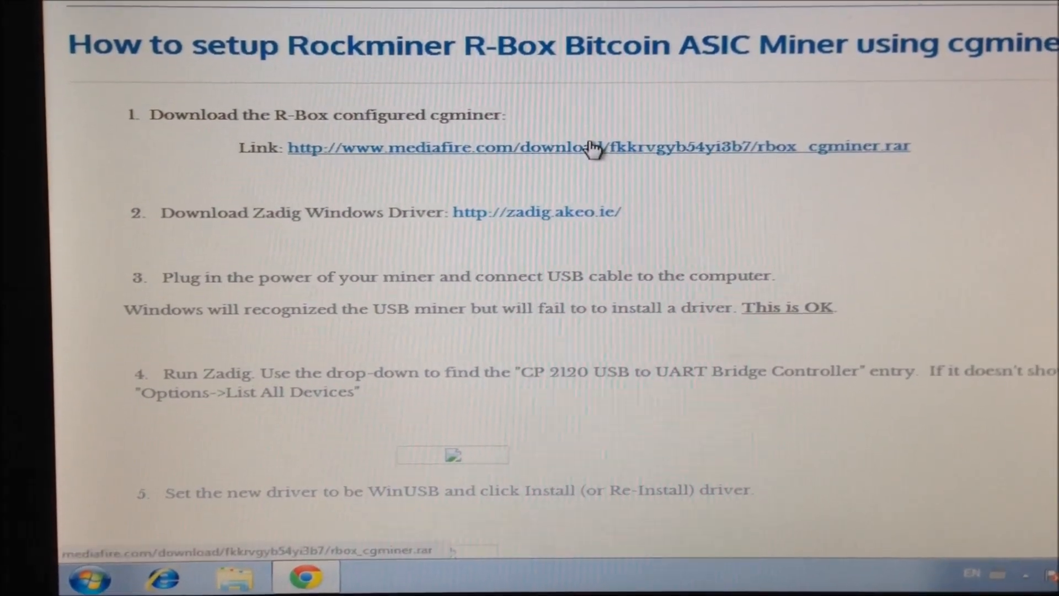
{"action": "scroll", "scroll_direction": "up", "scroll_amount": 3}
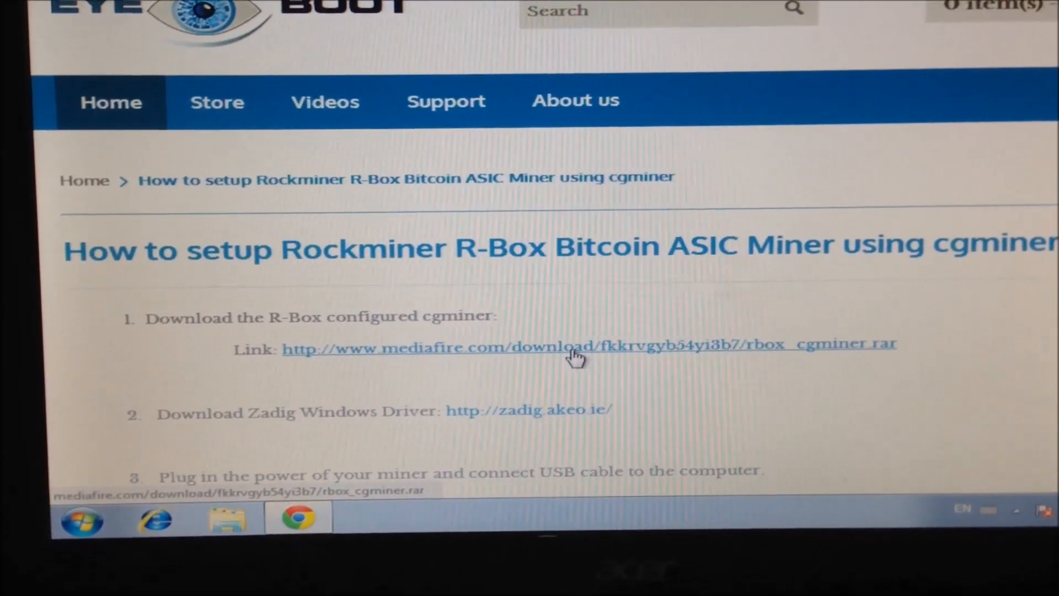
Step: Download the 7.1 MB rbox cgminer.rar from MediaFire and return to the guide
{"action": "left_click", "coordinate": [588, 344]}
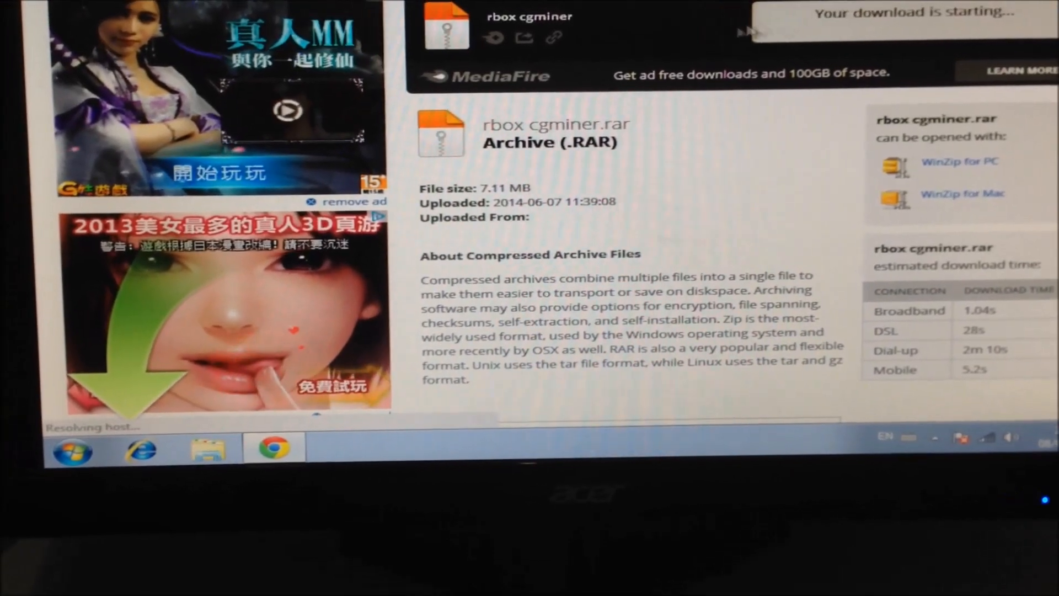
{"action": "scroll", "scroll_direction": "up", "scroll_amount": 3}
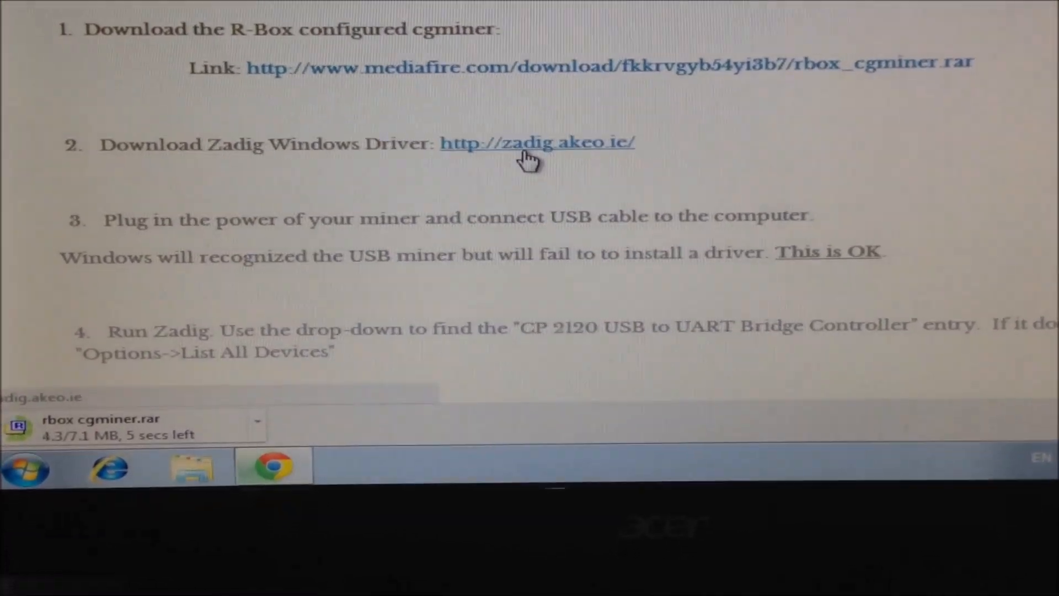
{"action": "scroll", "scroll_direction": "up", "scroll_amount": 3}
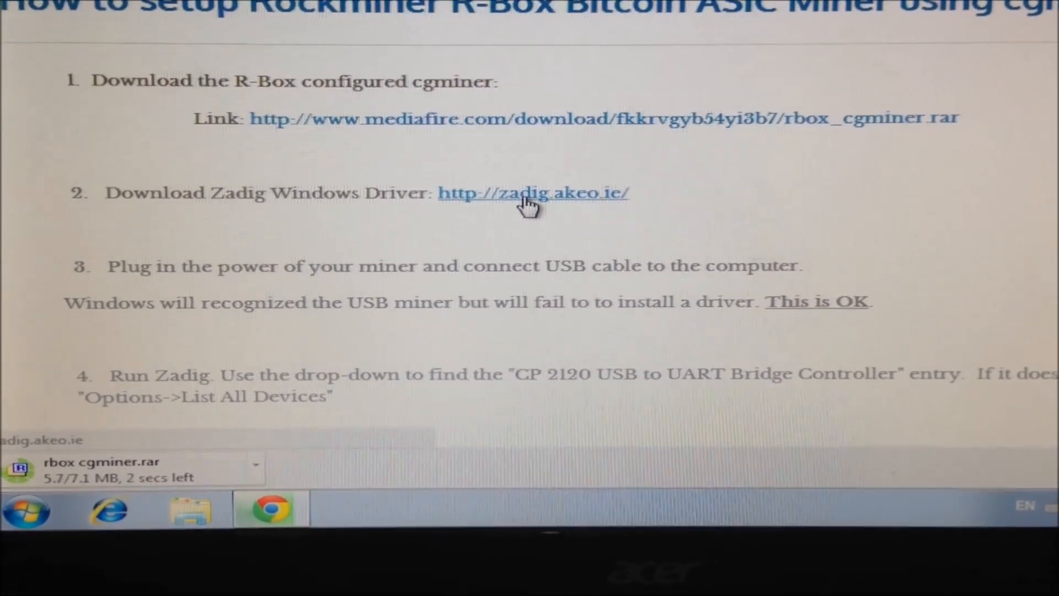
{"action": "left_click", "coordinate": [533, 193]}
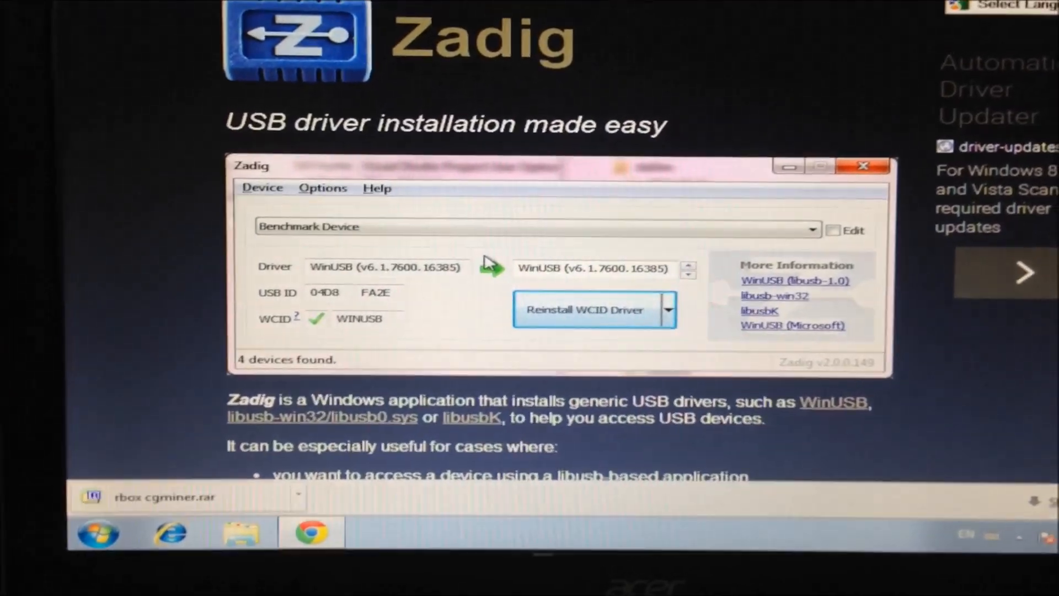
{"action": "scroll", "scroll_direction": "down", "scroll_amount": 3}
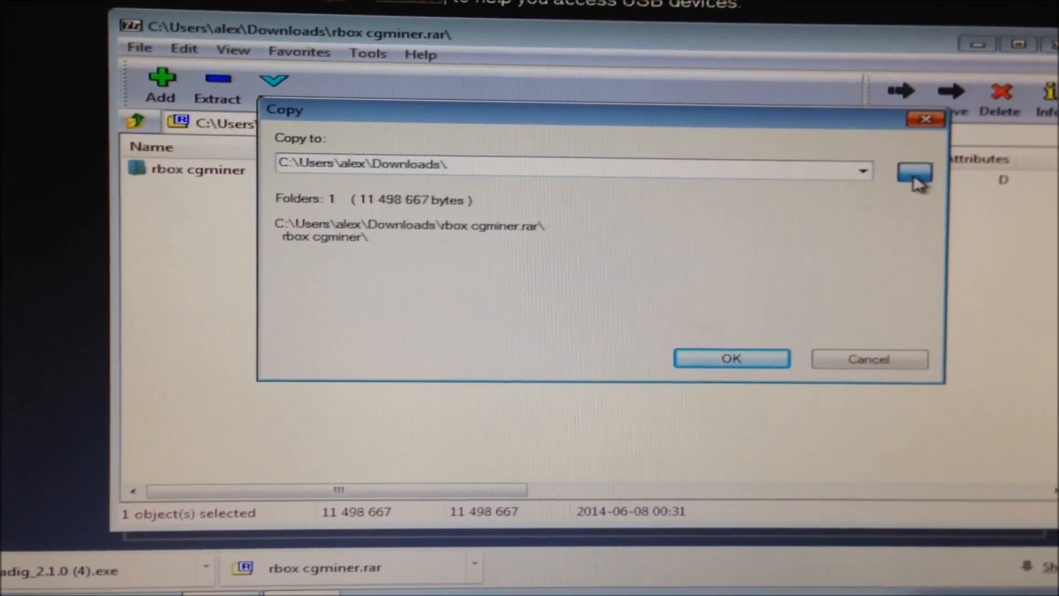
Step: Extract the rbox cgminer folder from the archive to the Desktop, then close 7-Zip
{"action": "left_click", "coordinate": [914, 171]}
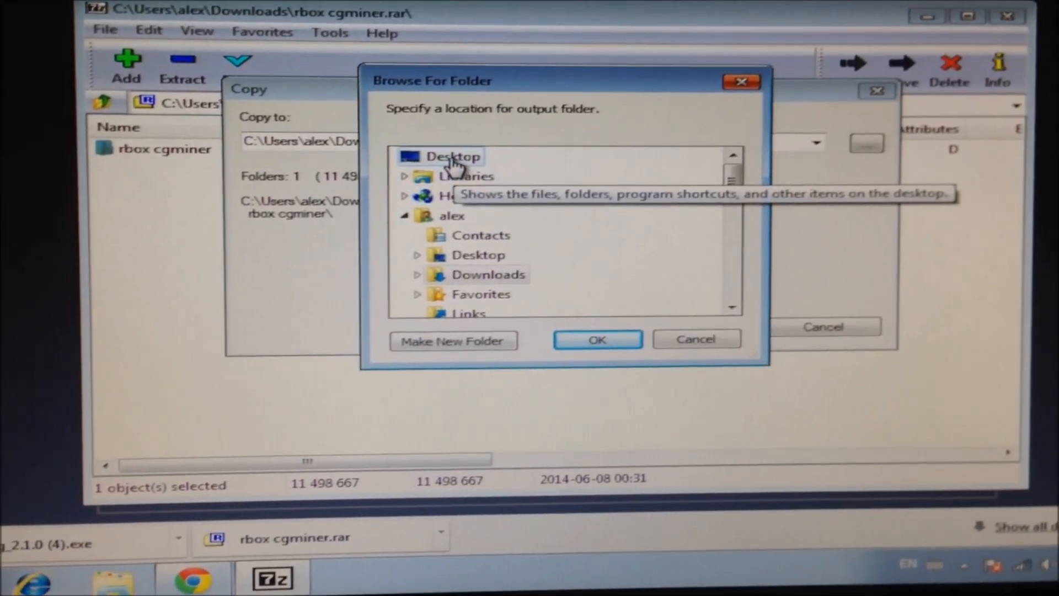
{"action": "left_click", "coordinate": [596, 339]}
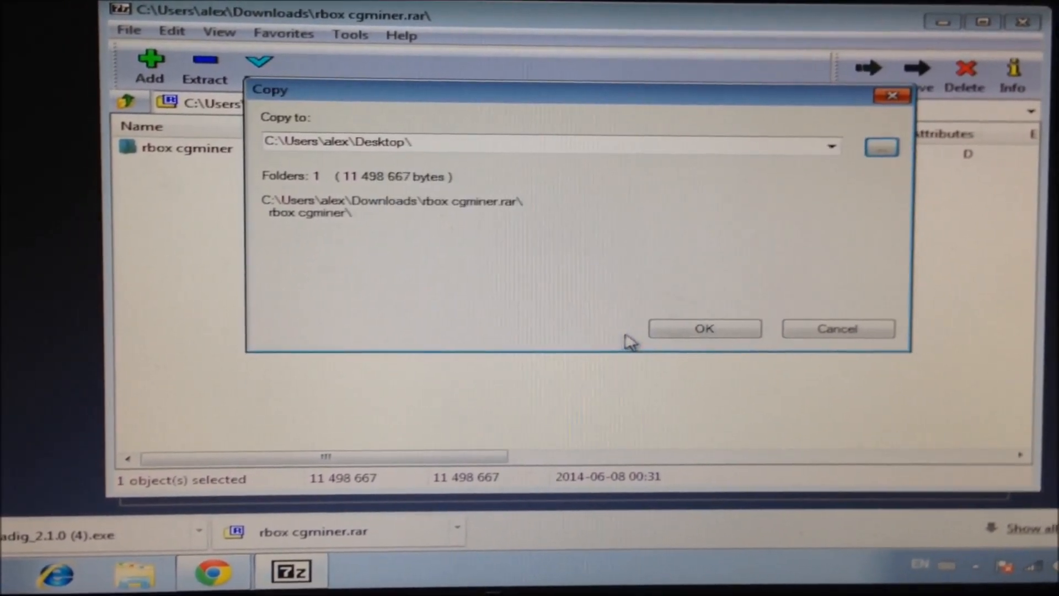
{"action": "left_click", "coordinate": [704, 328]}
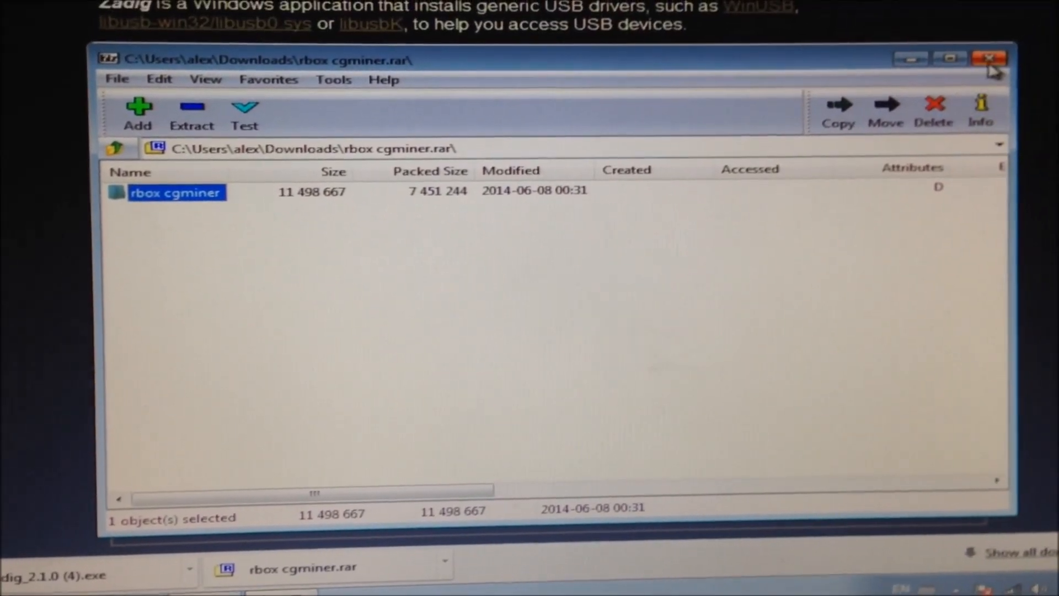
{"action": "left_click", "coordinate": [990, 59]}
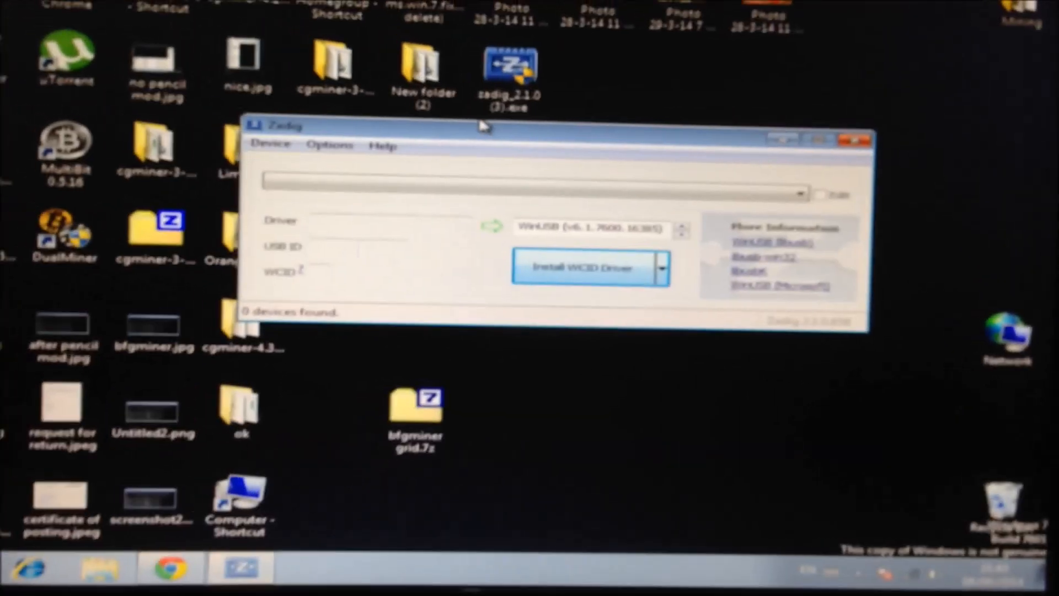
{"action": "left_click", "coordinate": [590, 266]}
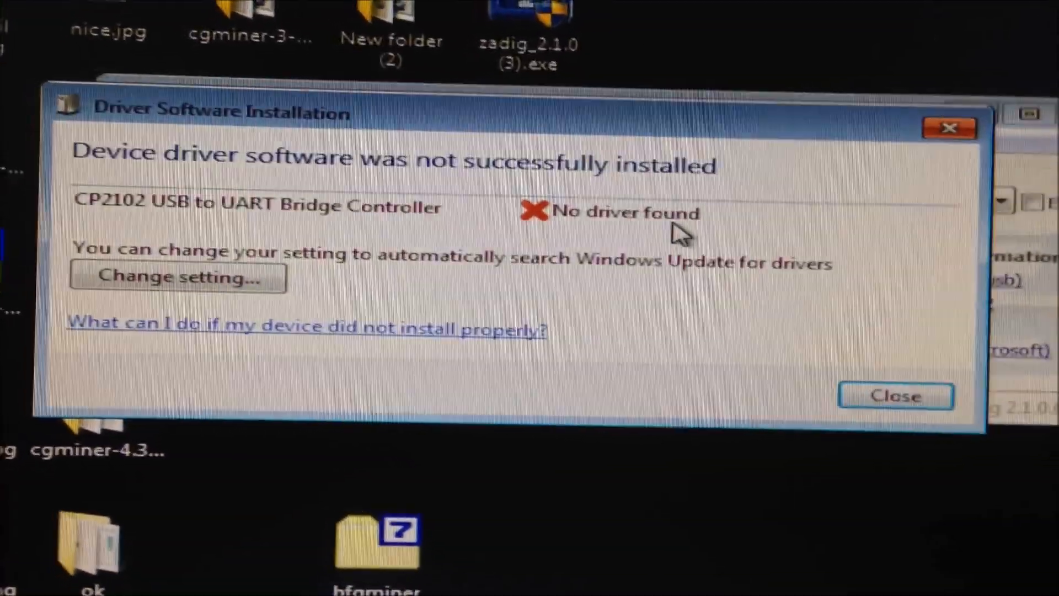
{"action": "mouse_move", "coordinate": [841, 210]}
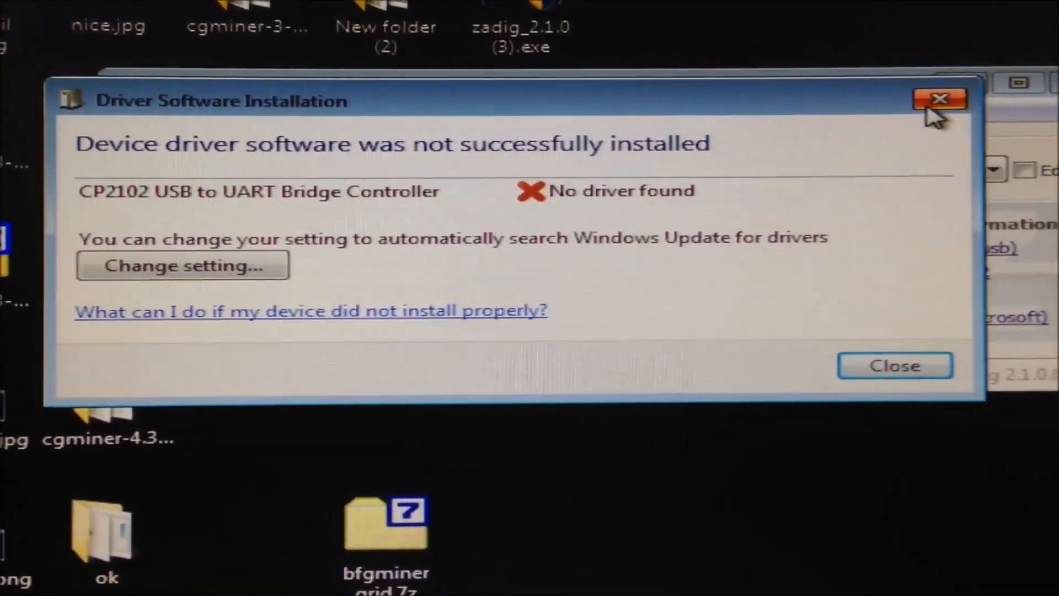
Step: Enable List All Devices and select CP2102 USB to UART Bridge Controller for WinUSB
{"action": "left_click", "coordinate": [938, 99]}
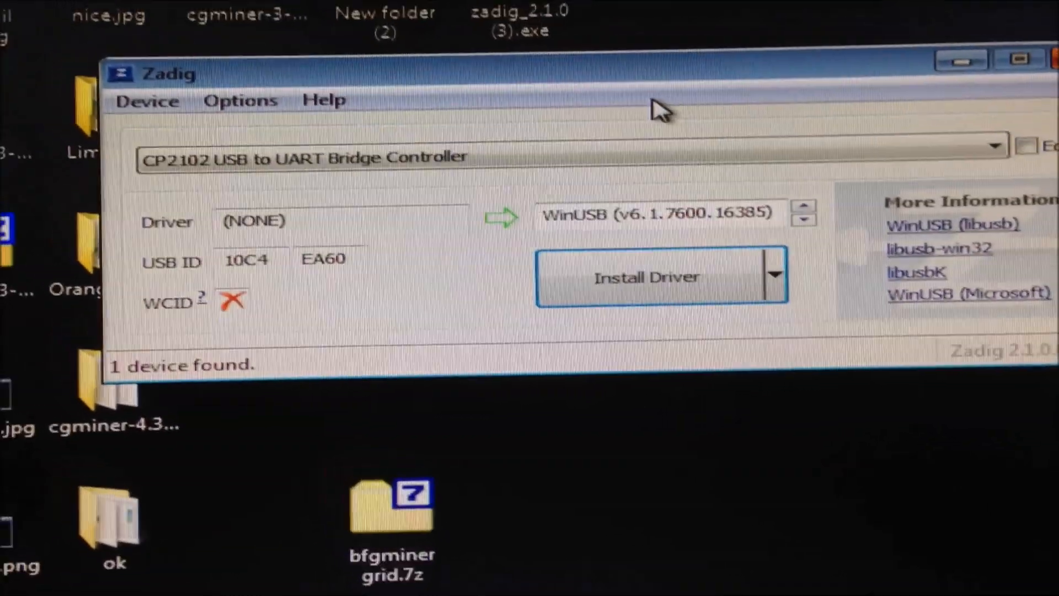
{"action": "left_click", "coordinate": [239, 100]}
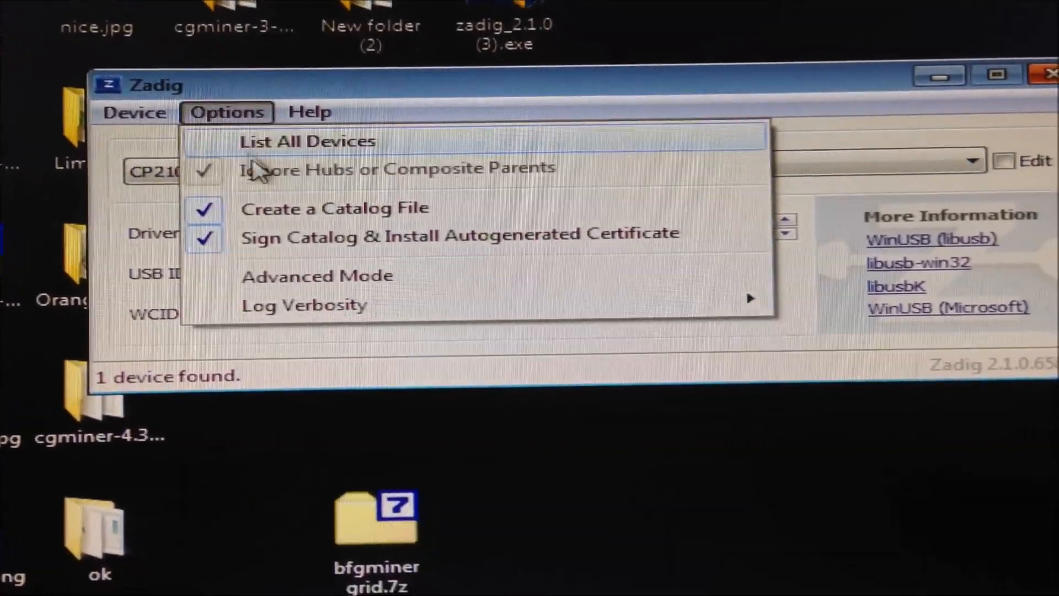
{"action": "left_click", "coordinate": [307, 141]}
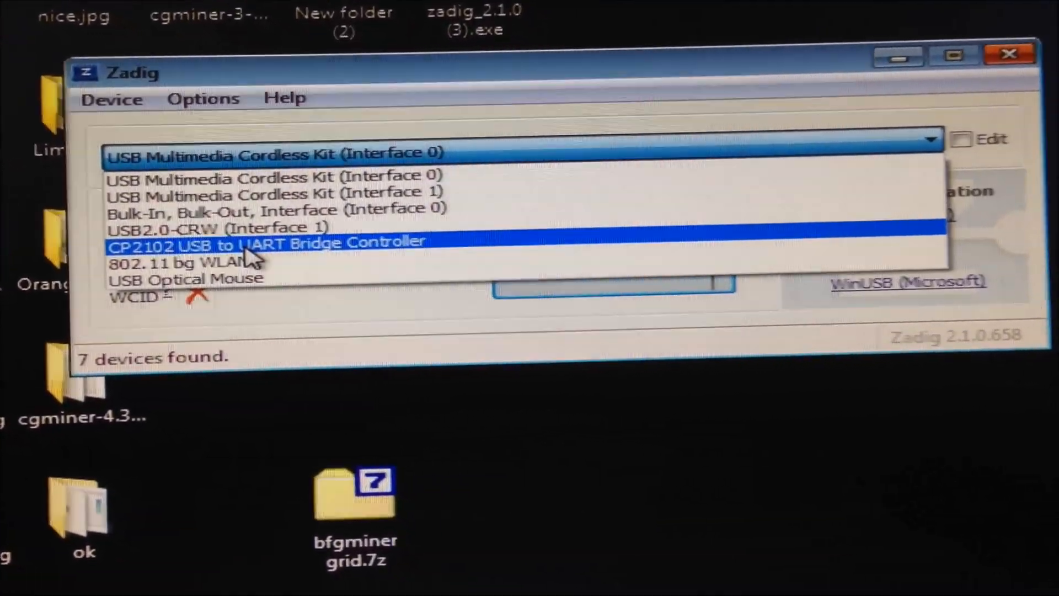
{"action": "left_click", "coordinate": [267, 241]}
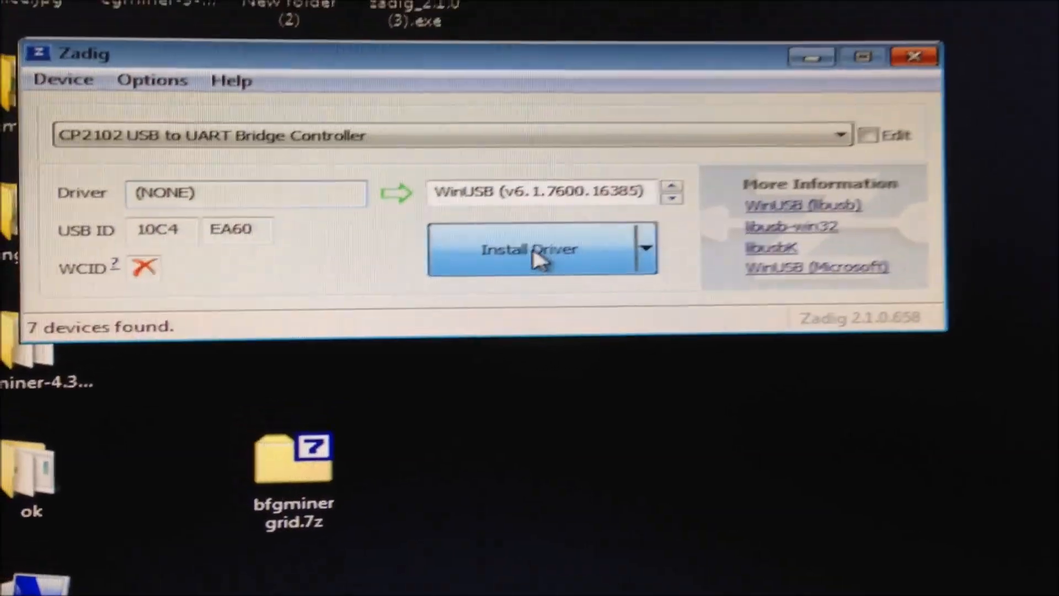
Step: Install WinUSB for the CP2102 controller and dismiss the success message
{"action": "left_click", "coordinate": [540, 248]}
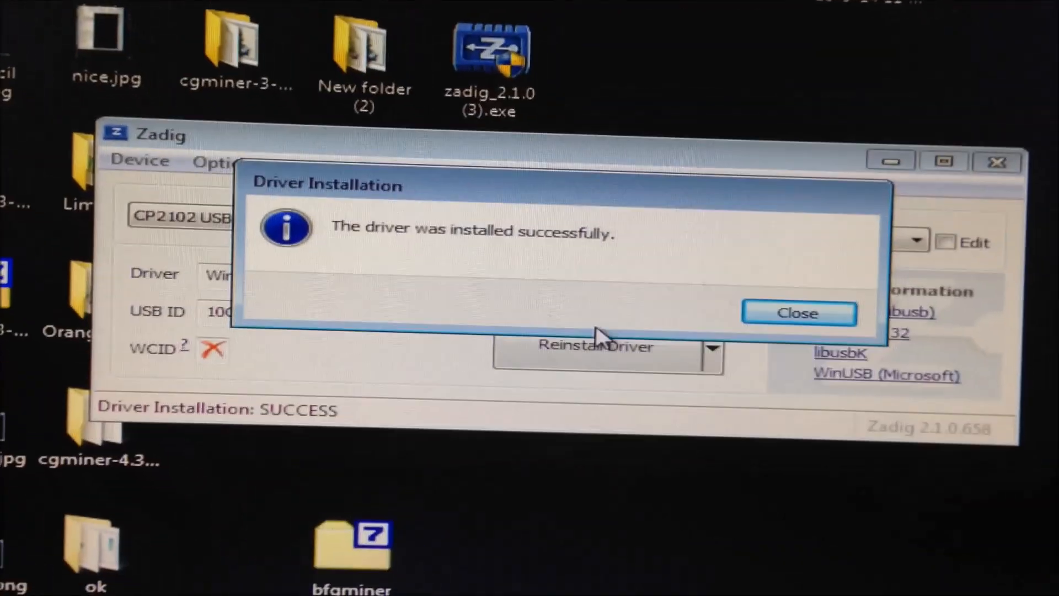
{"action": "left_click", "coordinate": [798, 313]}
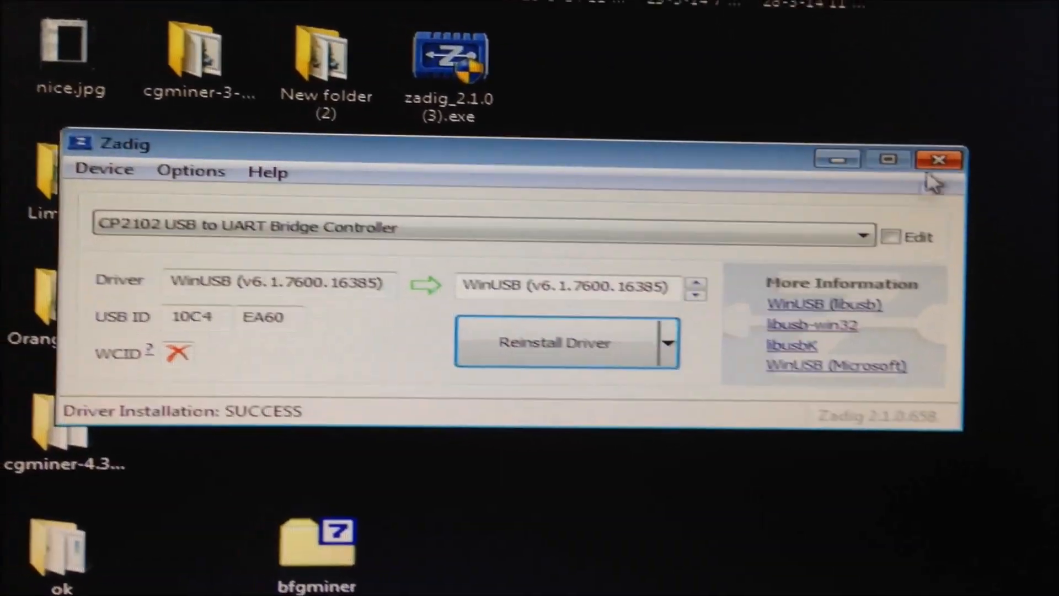
Step: Close Zadig and open startmining.bat from the rbox cgminer folder in Notepad
{"action": "left_click", "coordinate": [938, 160]}
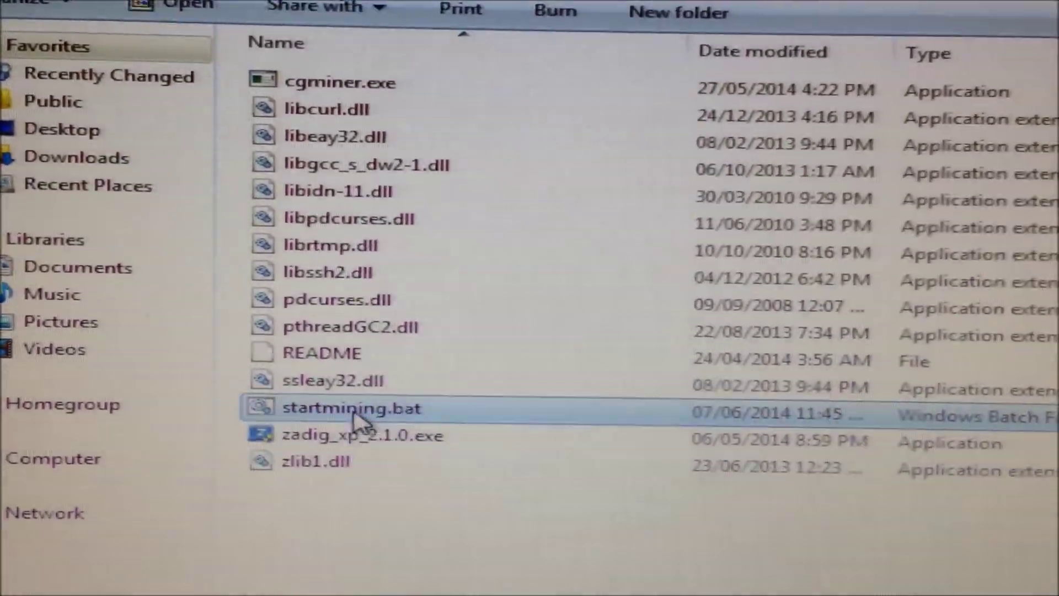
{"action": "right_click", "coordinate": [361, 410]}
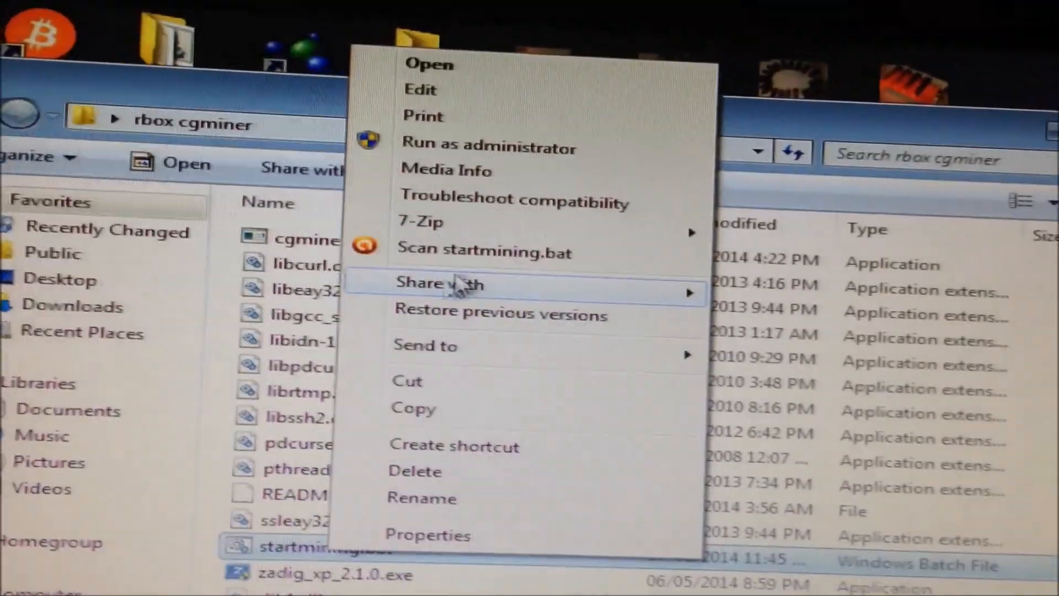
{"action": "left_click", "coordinate": [420, 89]}
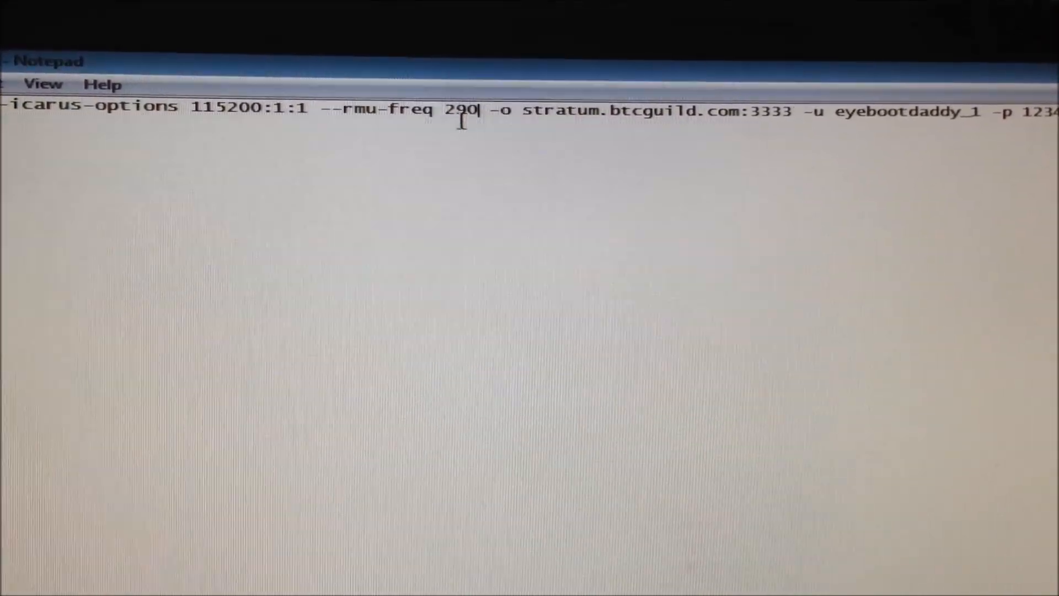
Step: Set the --rmu-freq value in startmining.bat to 290, keeping the BTCGuild pool
{"action": "double_click", "coordinate": [459, 108]}
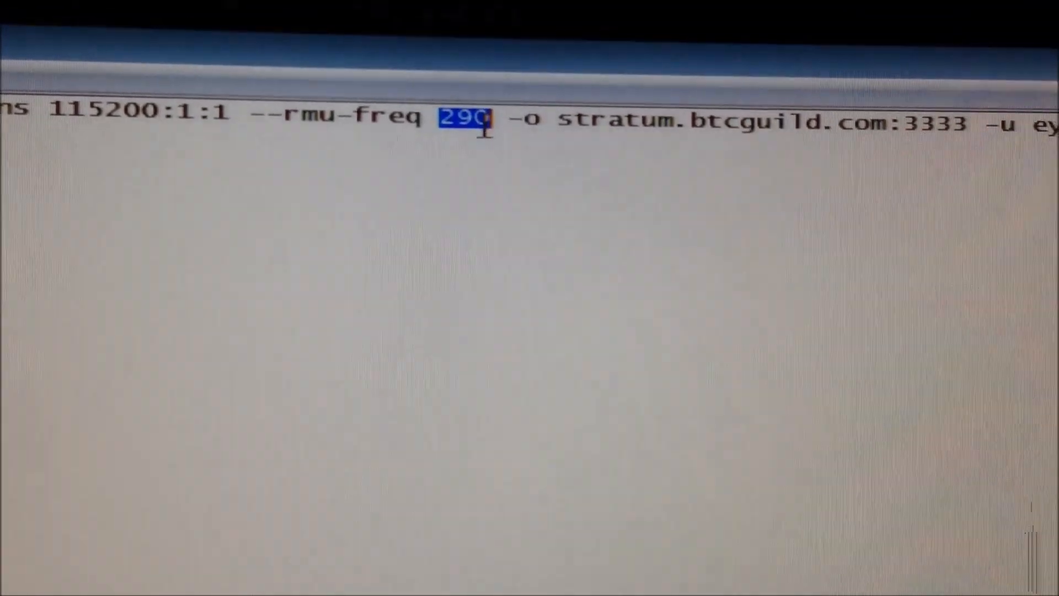
{"action": "left_click", "coordinate": [479, 121]}
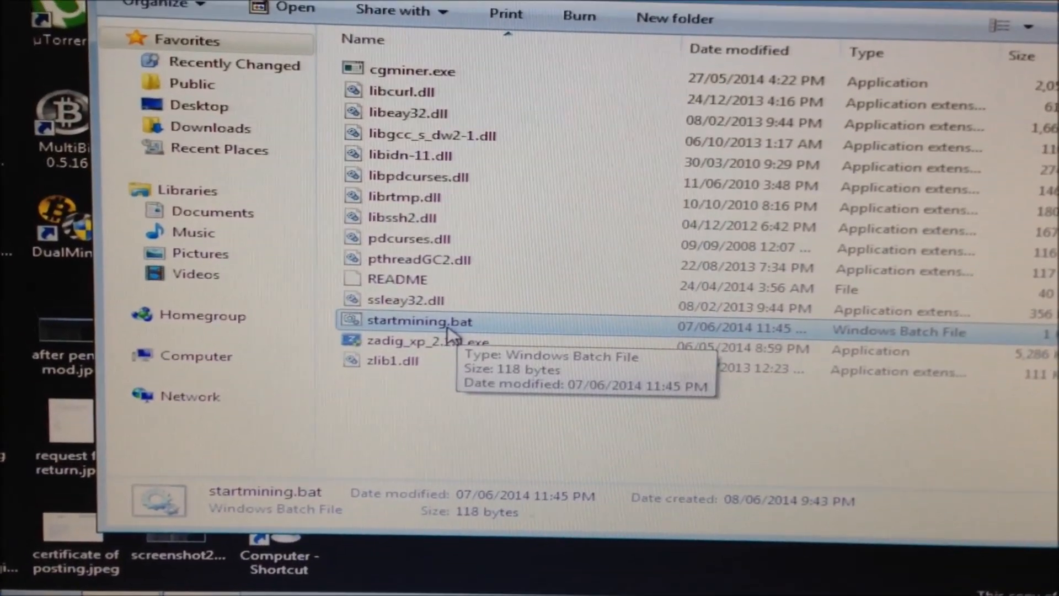
Step: Run startmining.bat to launch cgminer 4.3.3 mining on the BTCGuild stratum pool
{"action": "double_click", "coordinate": [419, 319]}
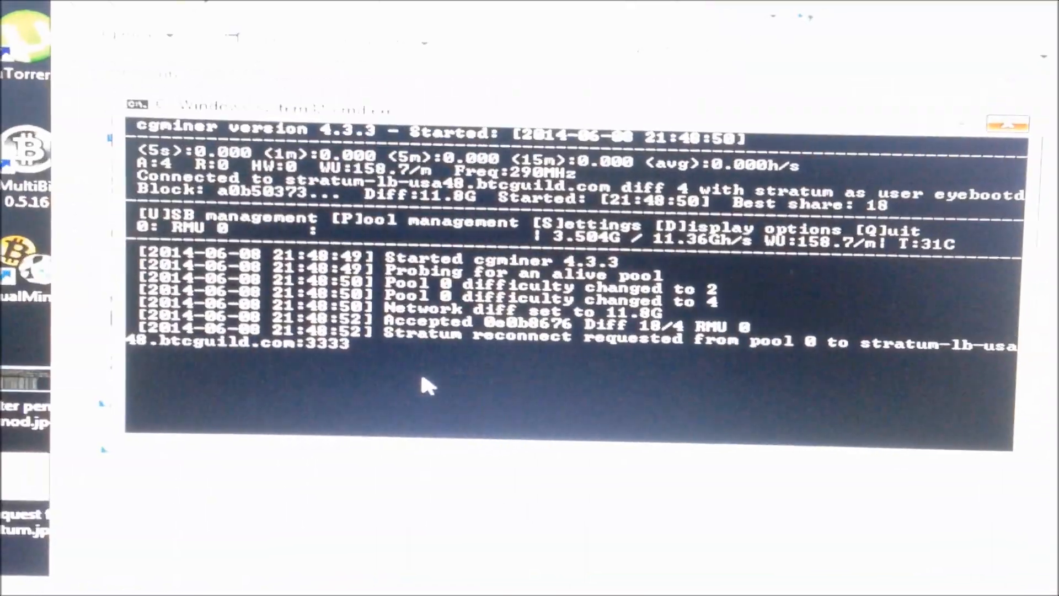